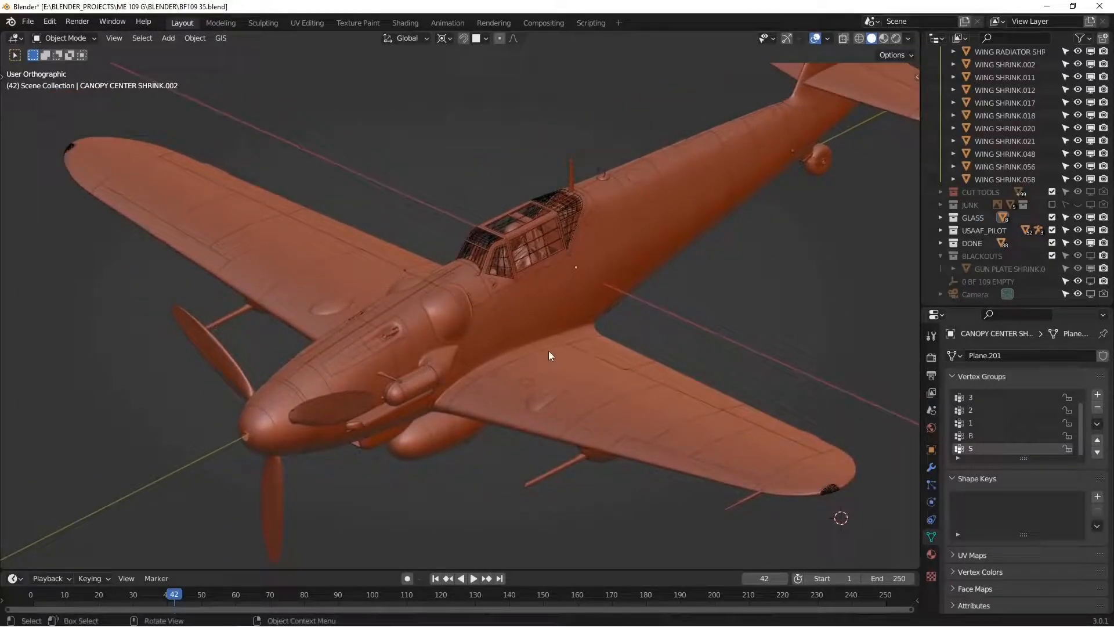
{"action": "mouse_move", "coordinate": [553, 339]}
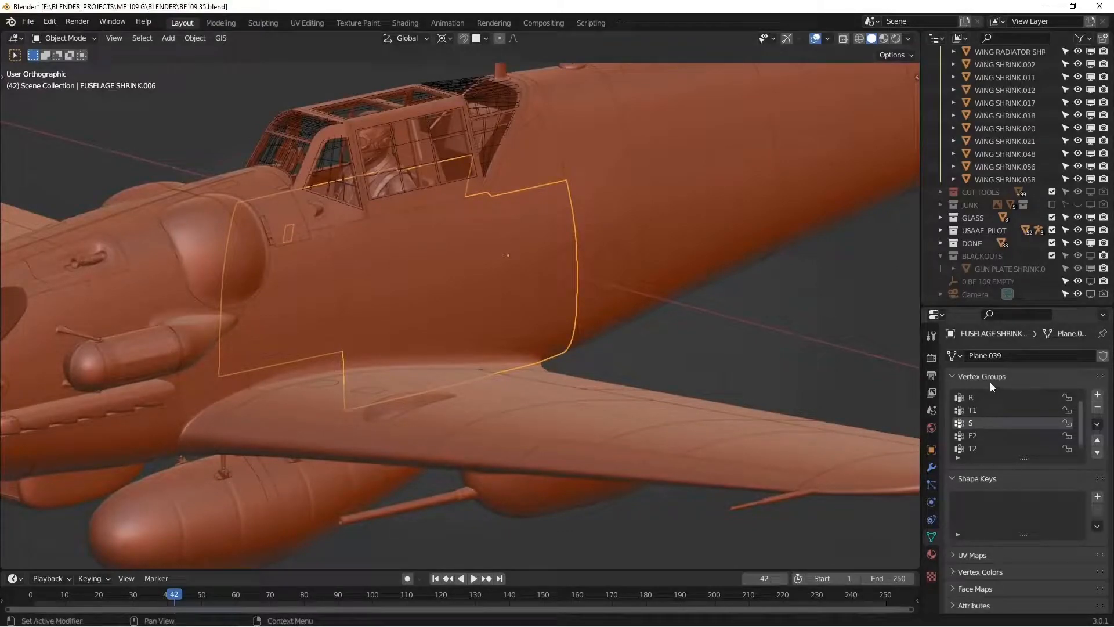
Show the panel's modifier stack, reviewing Shrinkwrap, then expand the Subdivision modifier's settings
{"action": "left_click", "coordinate": [931, 468]}
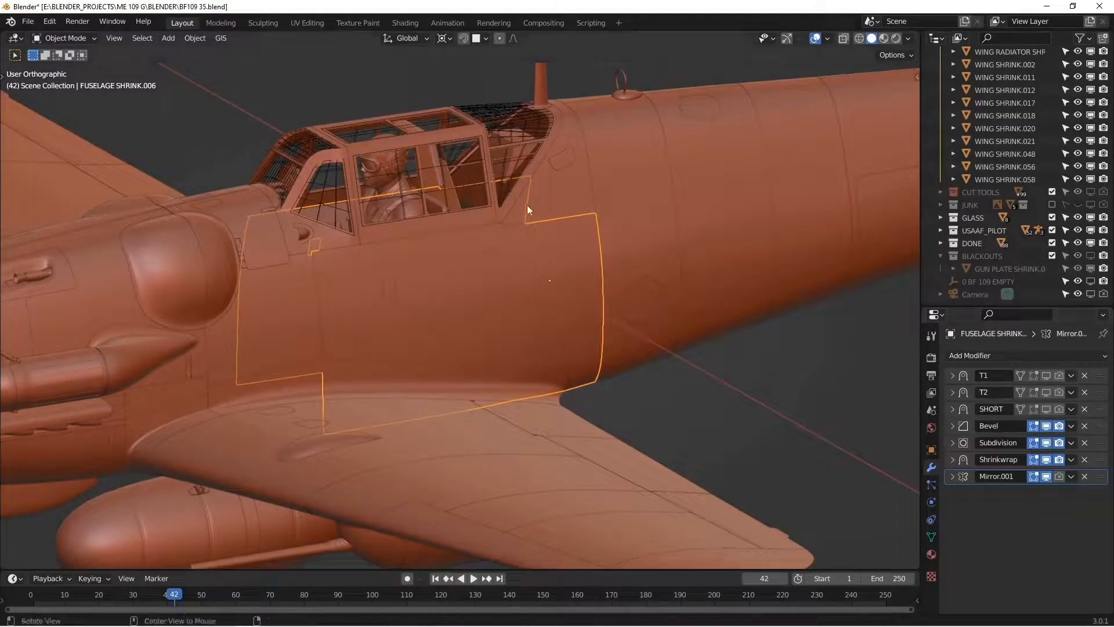
{"action": "mouse_move", "coordinate": [645, 348]}
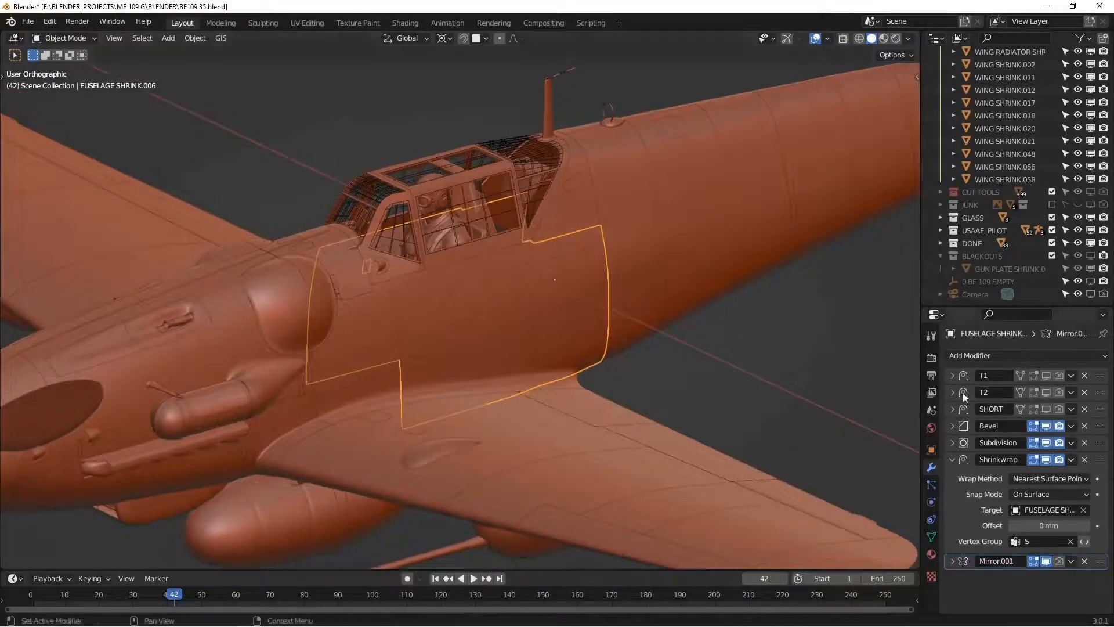
{"action": "left_click", "coordinate": [953, 442]}
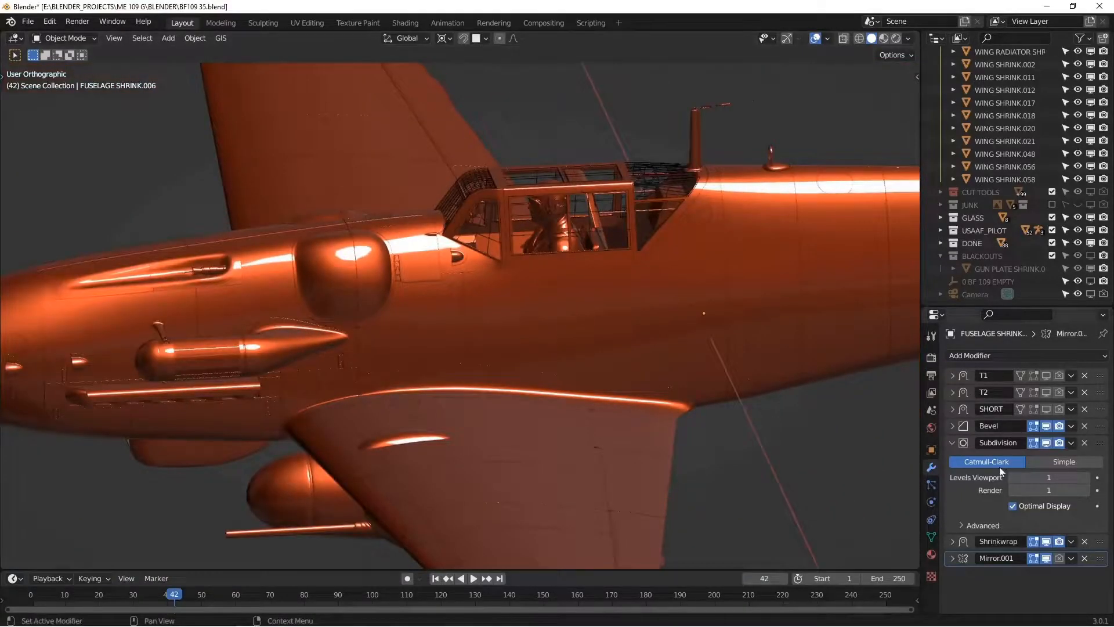
Delete the panel's T1, T2 and SHORT modifiers
{"action": "left_click", "coordinate": [952, 541]}
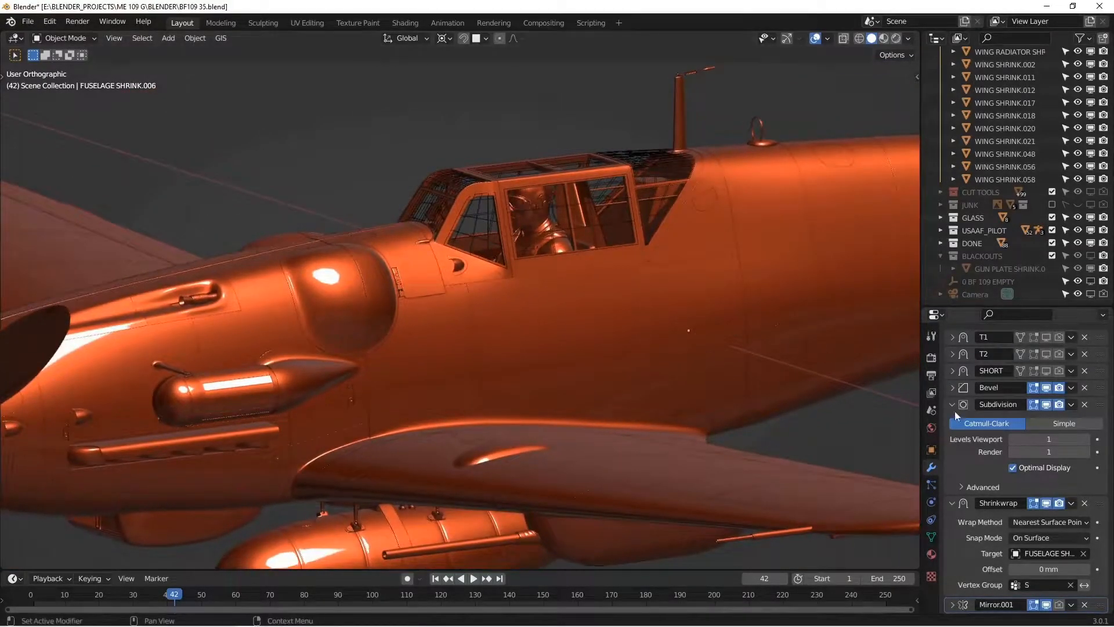
{"action": "left_click", "coordinate": [952, 404]}
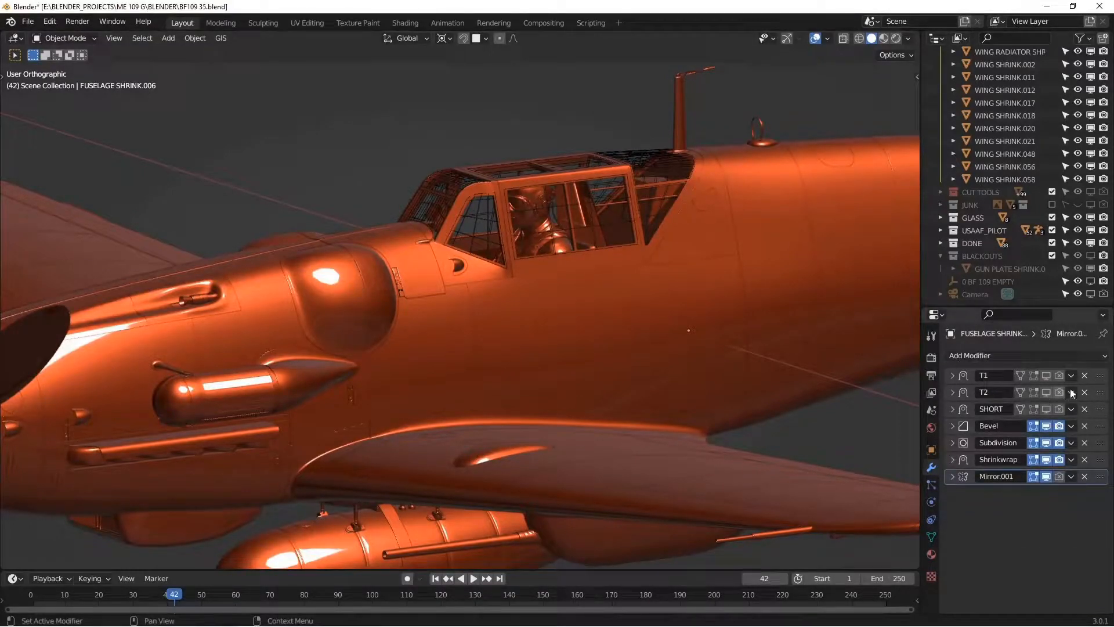
{"action": "left_click", "coordinate": [1085, 392]}
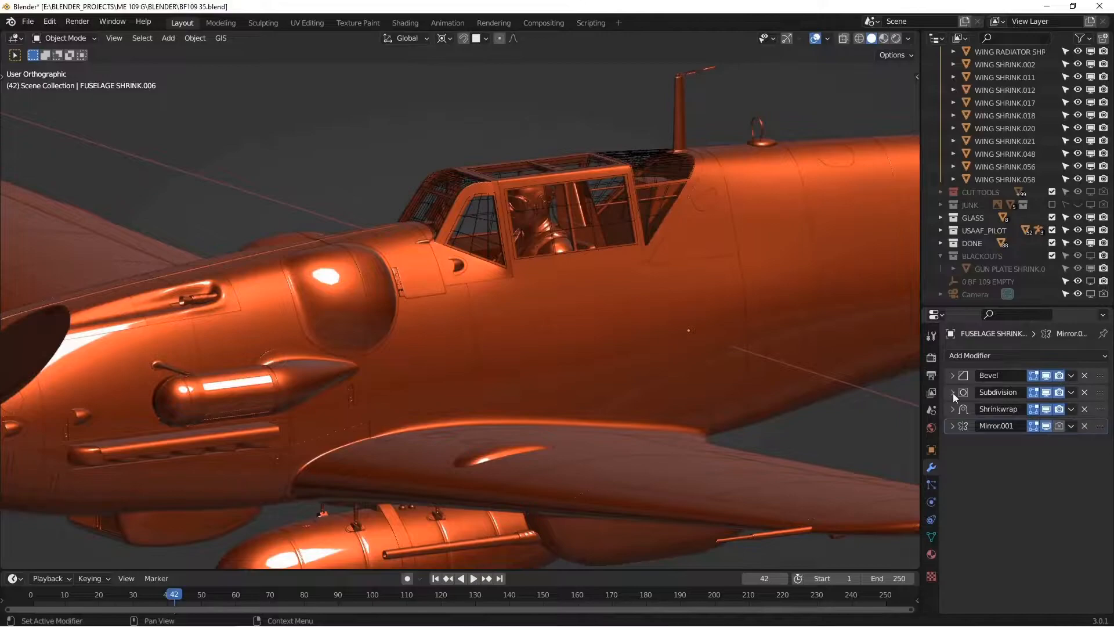
{"action": "mouse_move", "coordinate": [931, 544]}
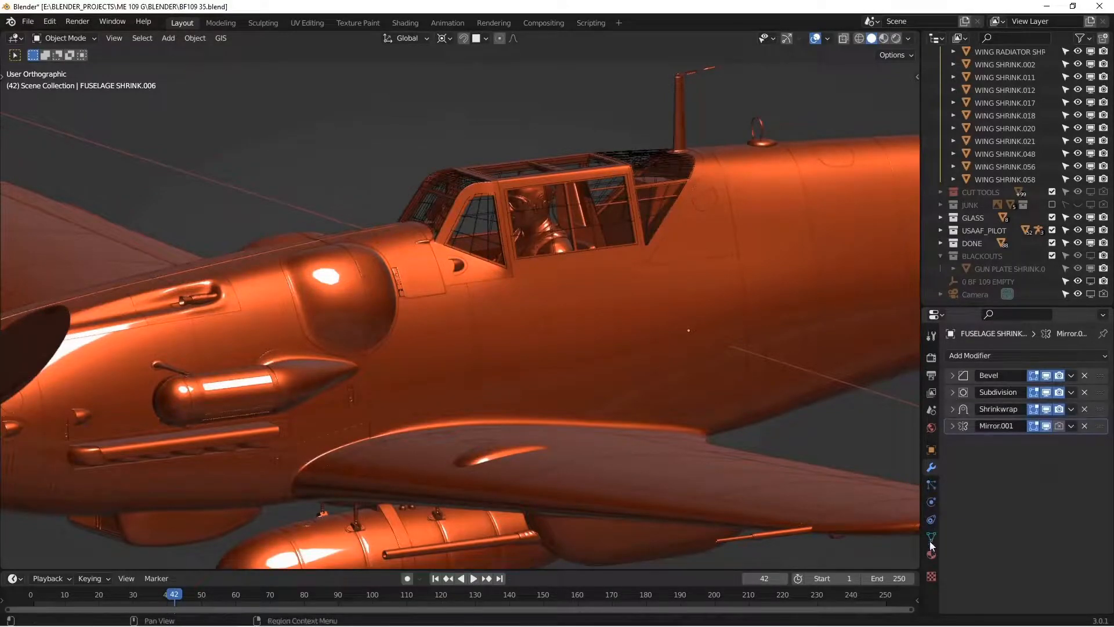
Remove every vertex group except S in Object Data properties
{"action": "left_click", "coordinate": [930, 484]}
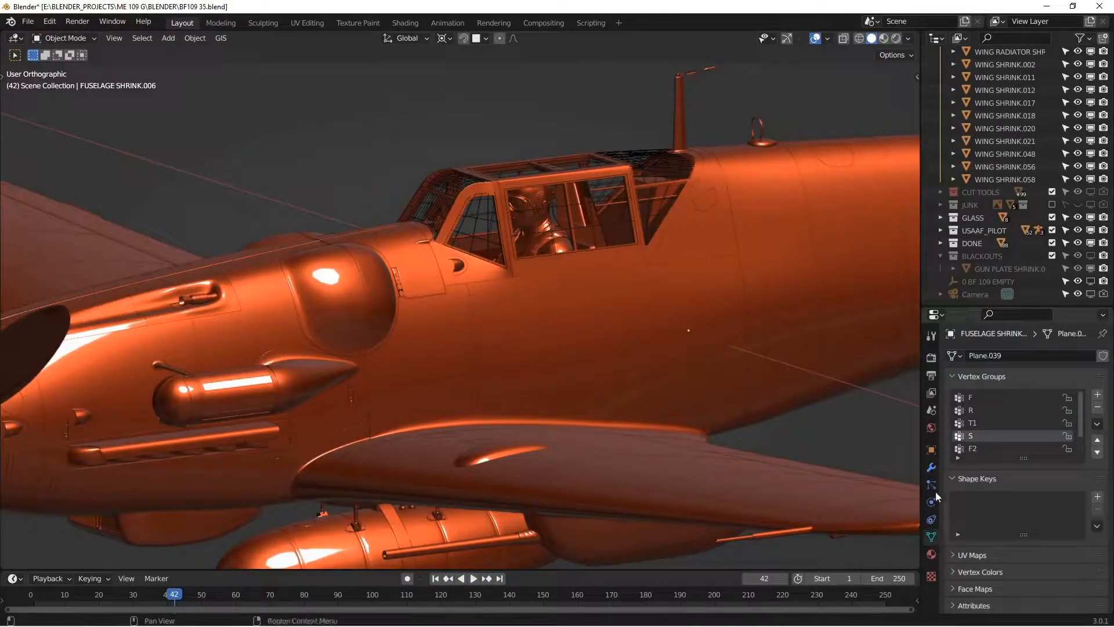
{"action": "left_click", "coordinate": [931, 467]}
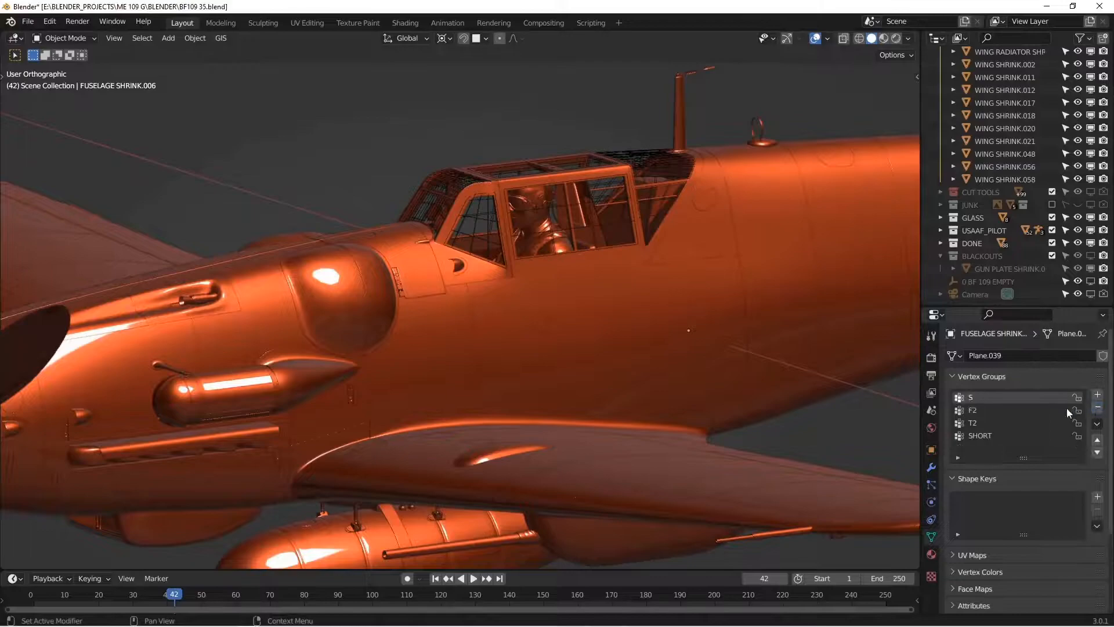
{"action": "left_click", "coordinate": [1097, 411]}
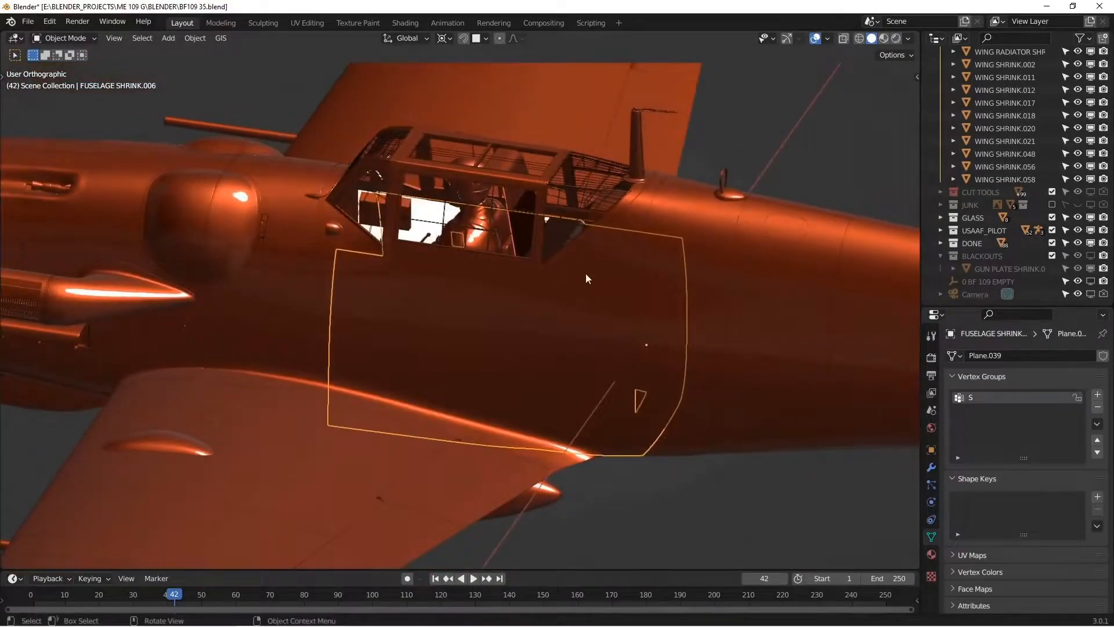
Isolate the fuselage panel, switch the top area to a UV Editor, and unwrap its mesh
{"action": "left_click", "coordinate": [918, 38]}
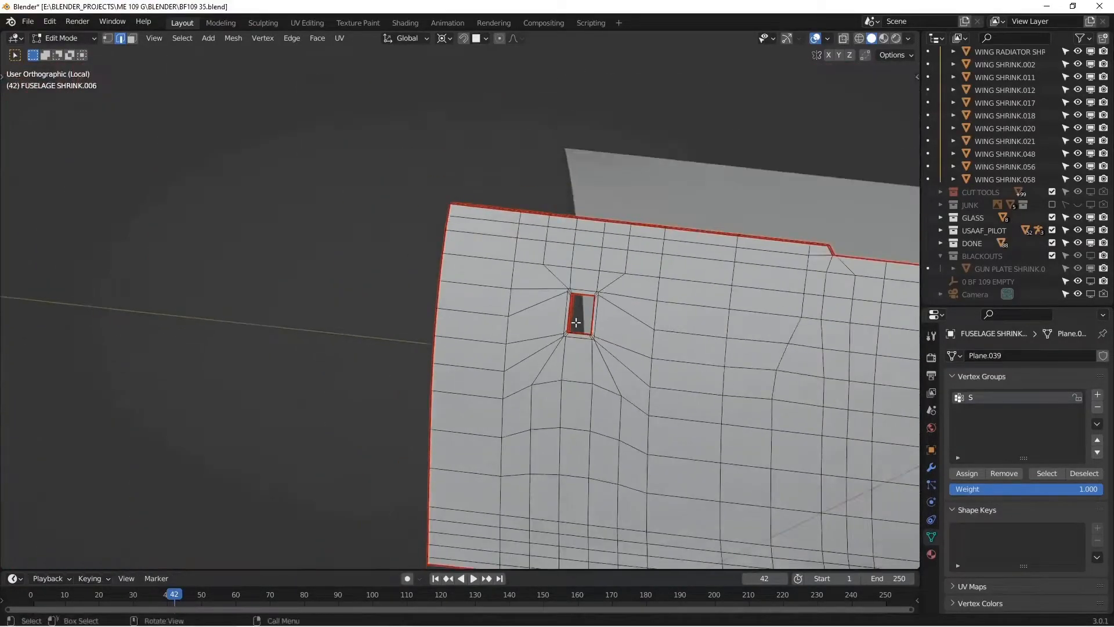
{"action": "key", "text": "Tab"}
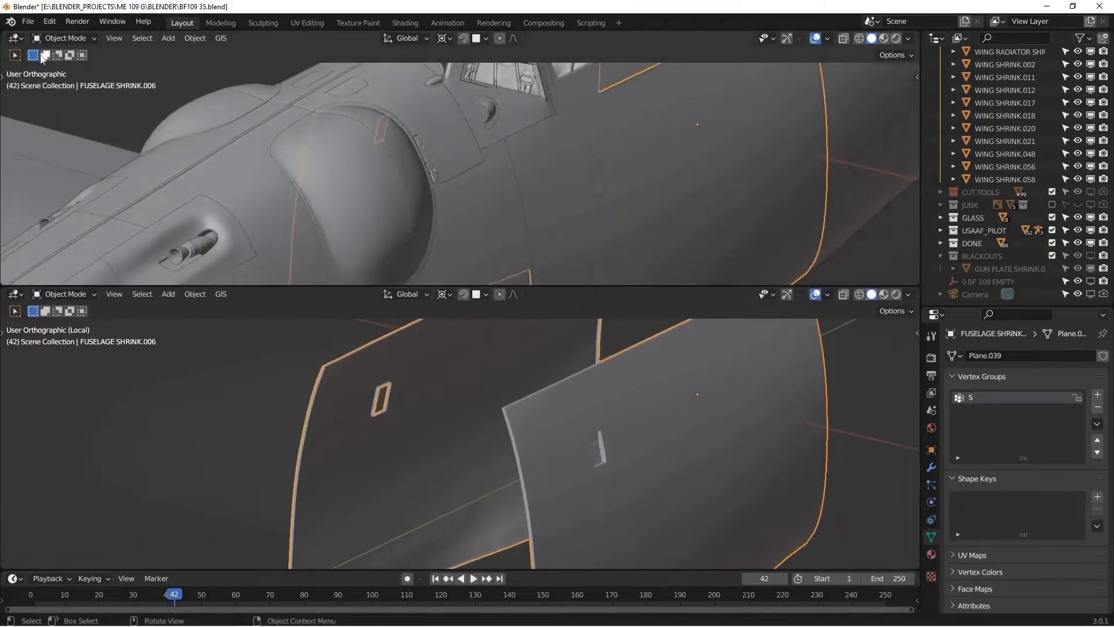
{"action": "left_click", "coordinate": [14, 38]}
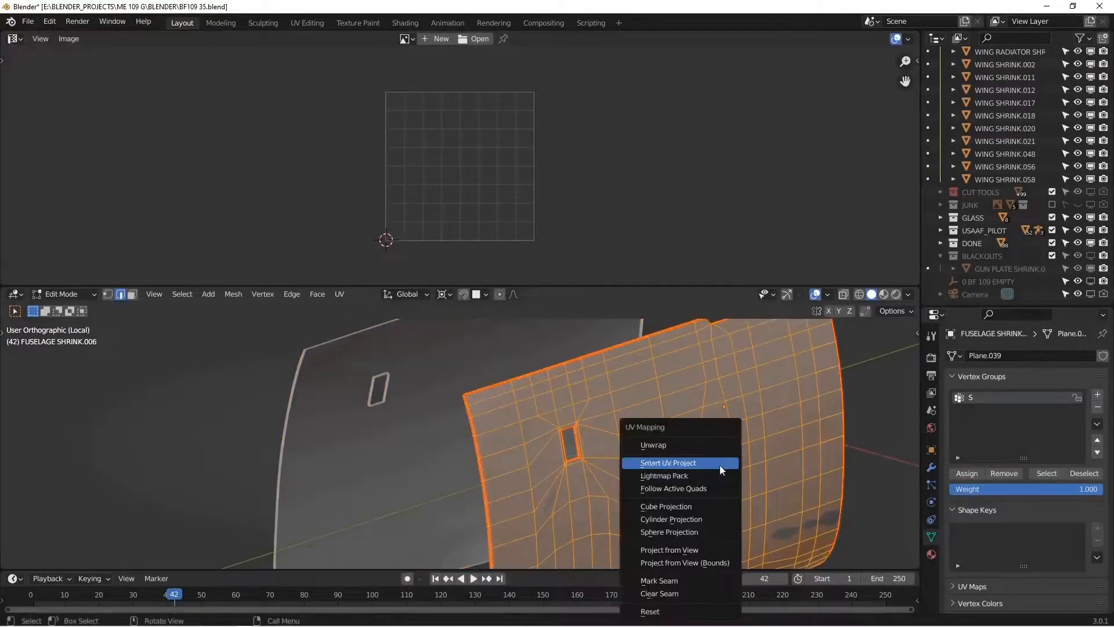
{"action": "left_click", "coordinate": [652, 444]}
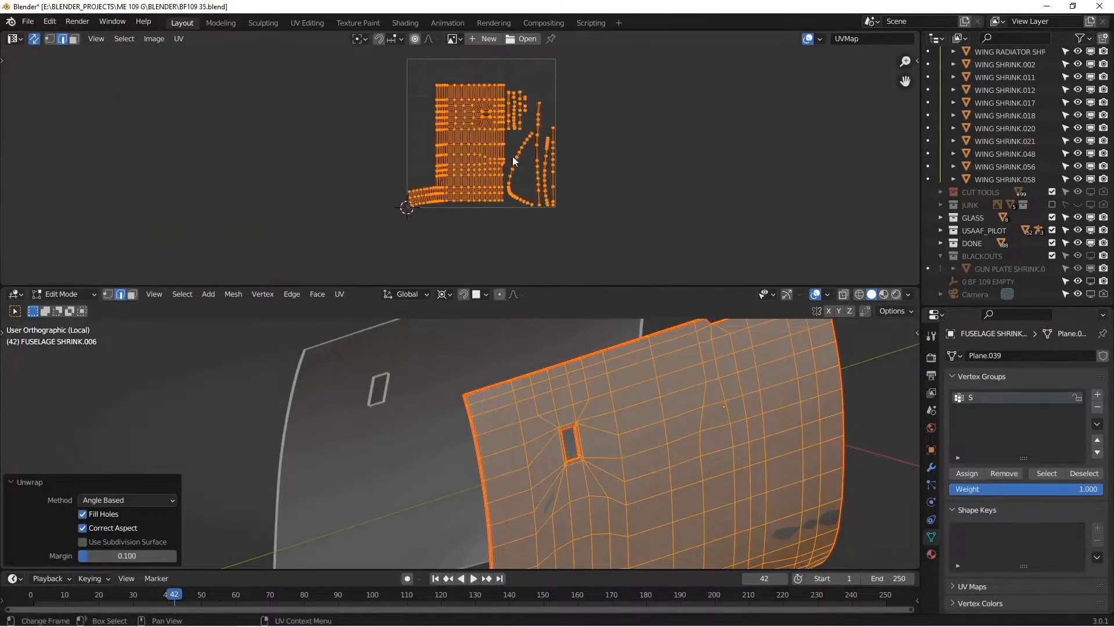
{"action": "key", "text": "Tab"}
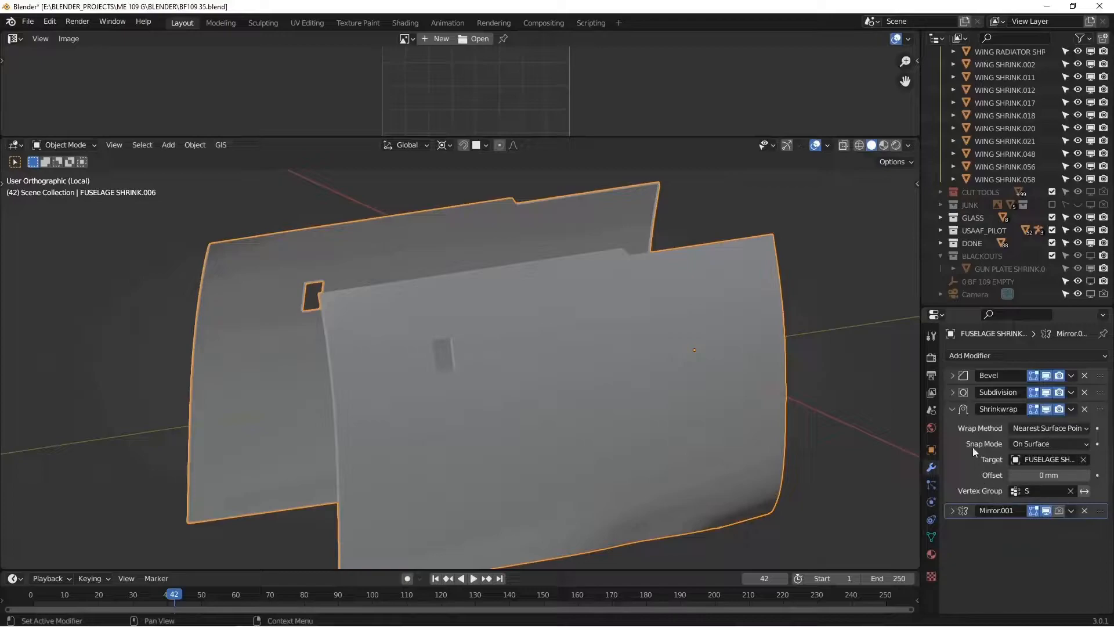
Apply the Mirror.001 modifier and unwrap UVs for both panel halves
{"action": "left_click", "coordinate": [952, 408]}
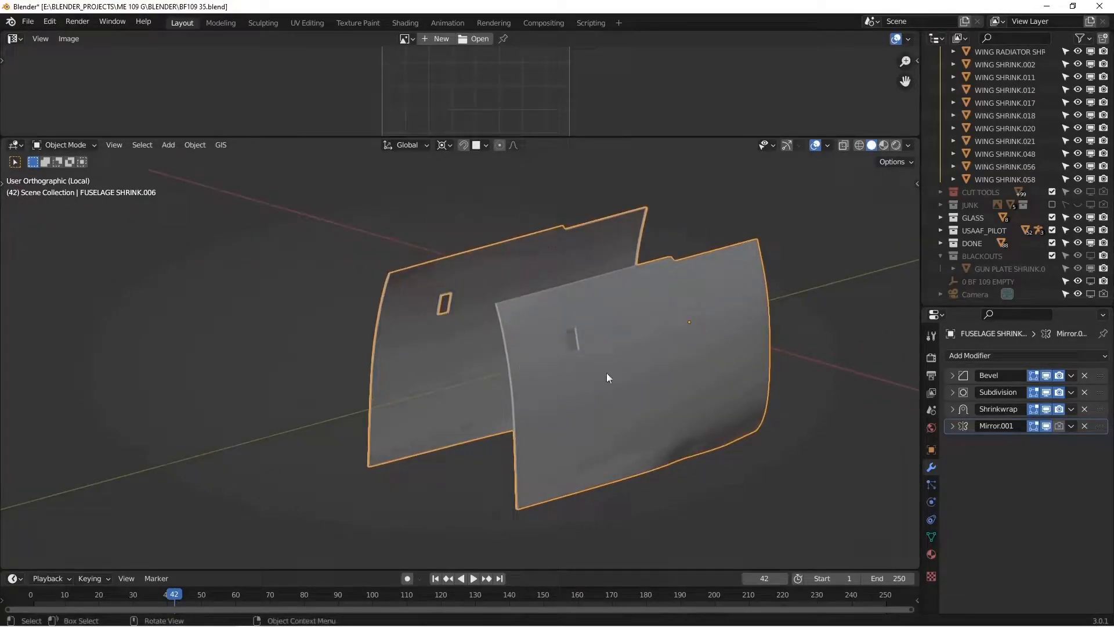
{"action": "left_click", "coordinate": [1071, 425]}
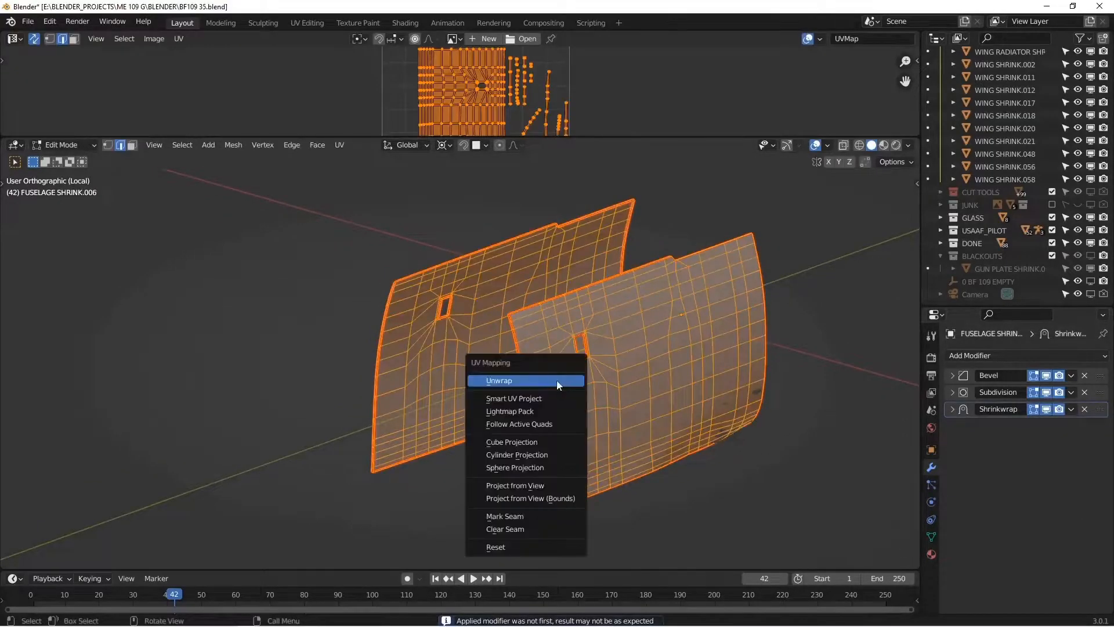
{"action": "left_click", "coordinate": [499, 380]}
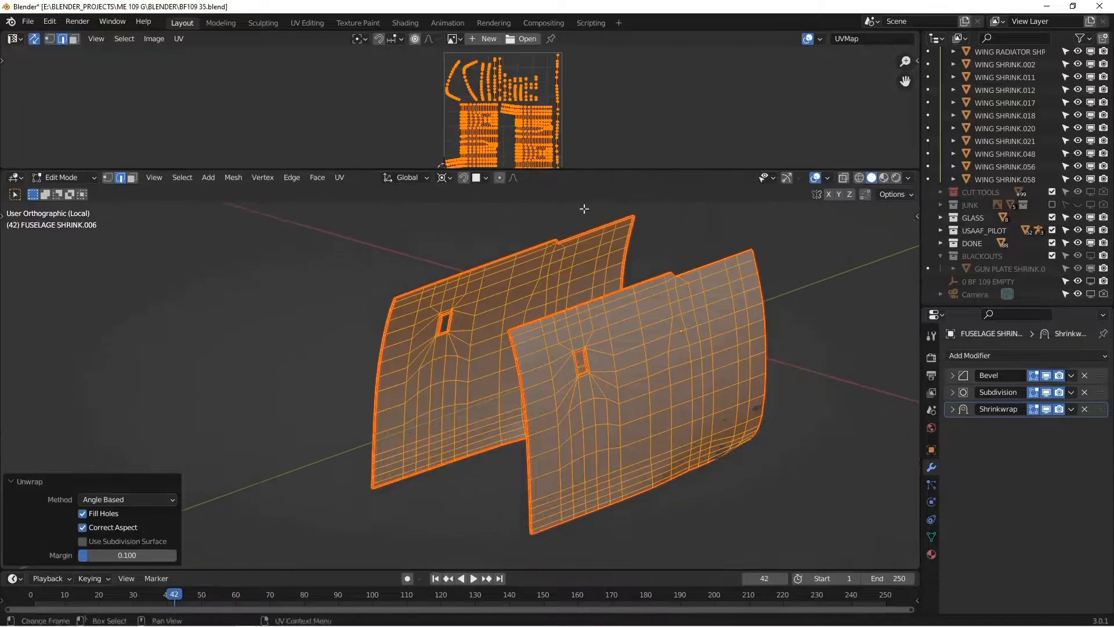
{"action": "key", "text": "Tab"}
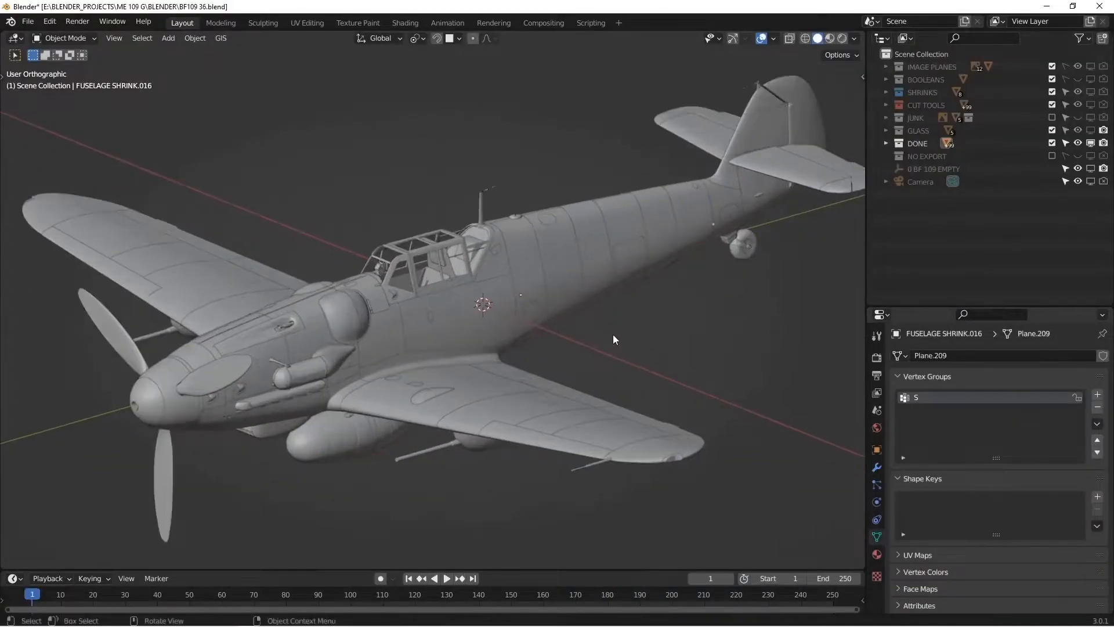
Delete the IMAGE PLANES and BOOLEANS collections from the Outliner
{"action": "left_click", "coordinate": [876, 467]}
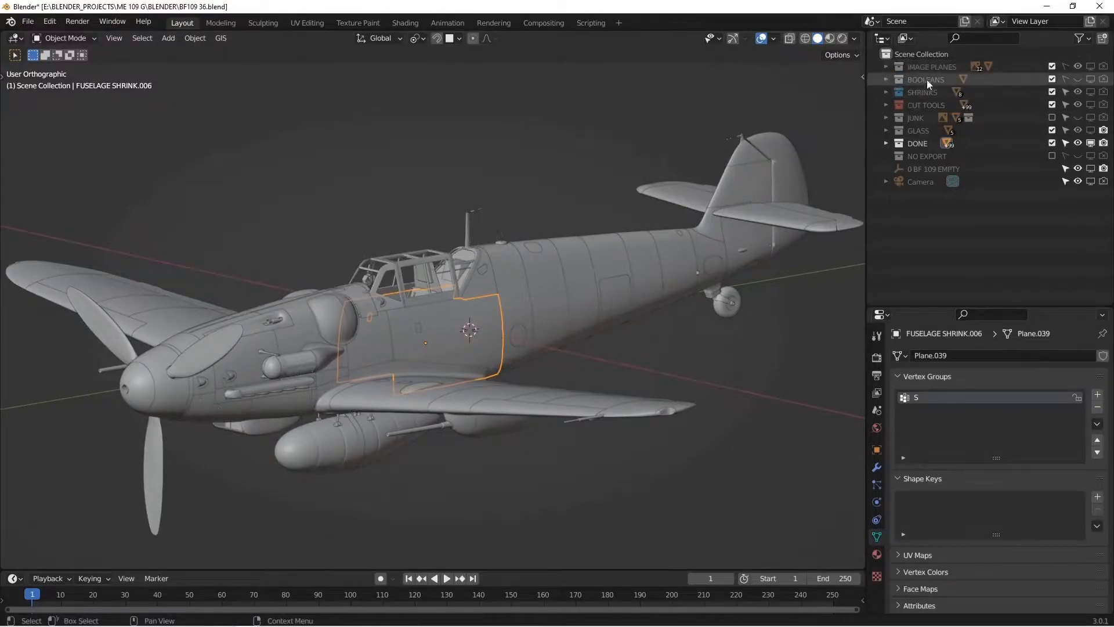
{"action": "left_click", "coordinate": [931, 66]}
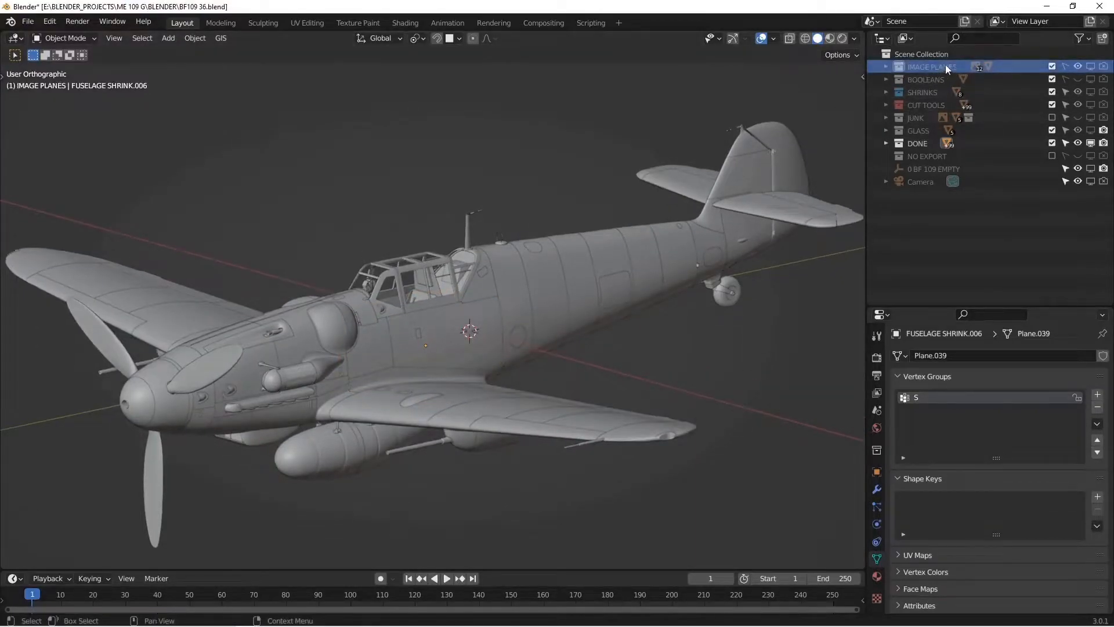
{"action": "right_click", "coordinate": [919, 53]}
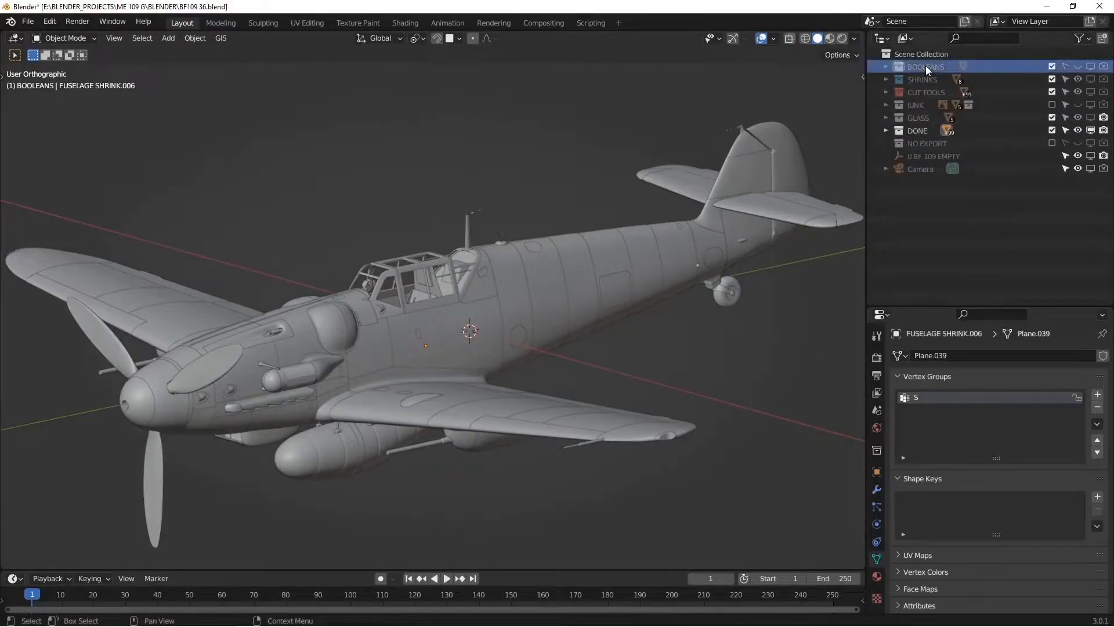
{"action": "left_click", "coordinate": [887, 67]}
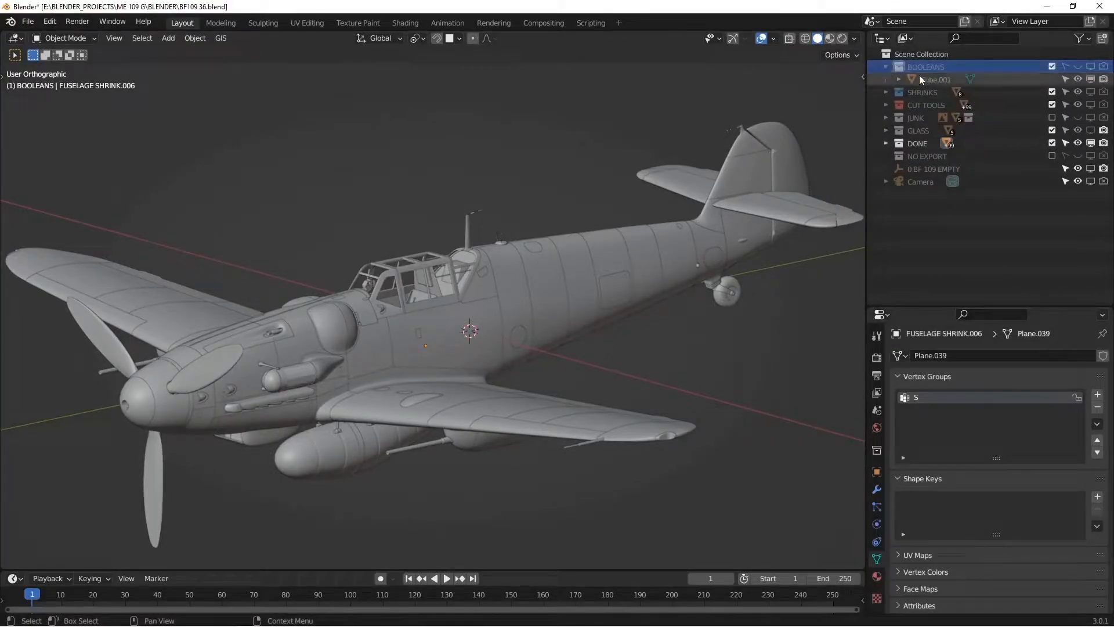
{"action": "left_click", "coordinate": [935, 79]}
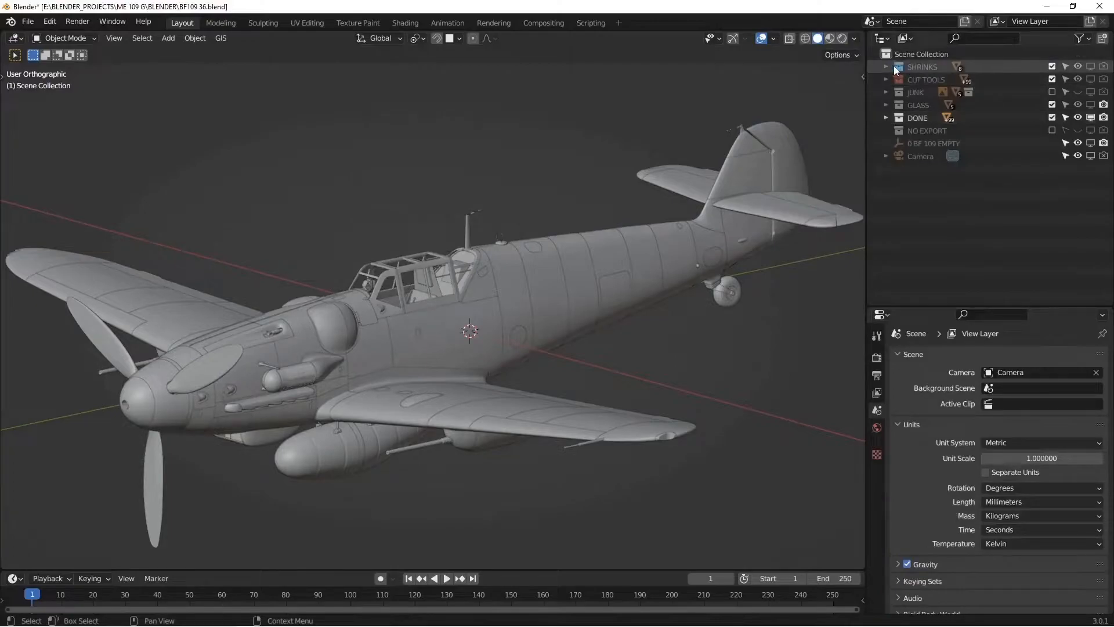
Inspect the SHRINKS and CUT TOOLS objects in isolation, then delete the CUT TOOLS collection
{"action": "left_click", "coordinate": [887, 66]}
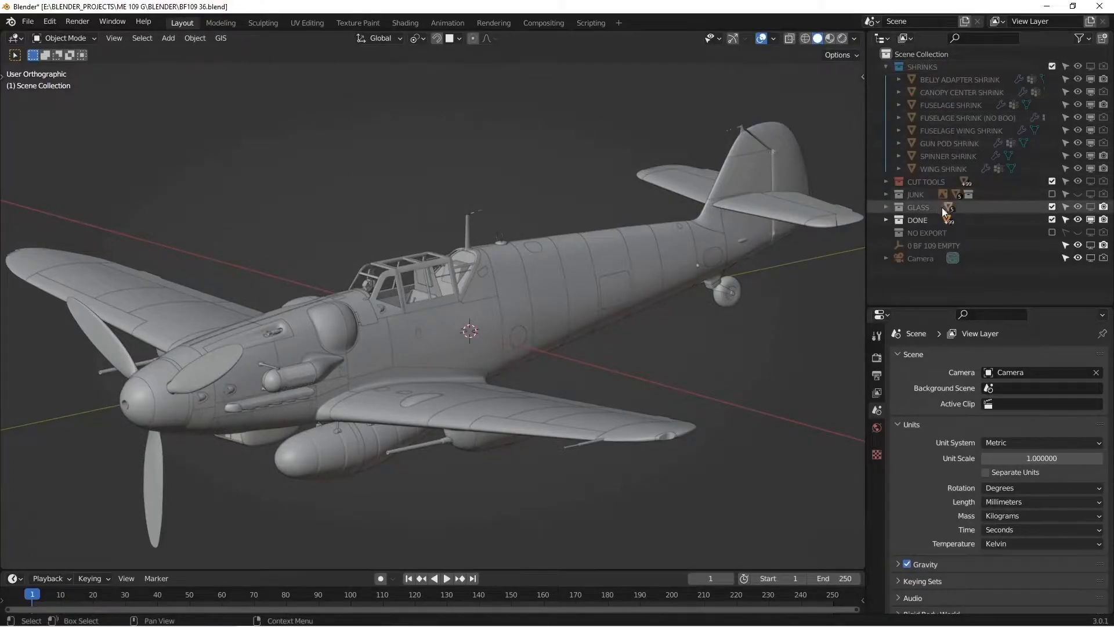
{"action": "left_click", "coordinate": [1104, 67]}
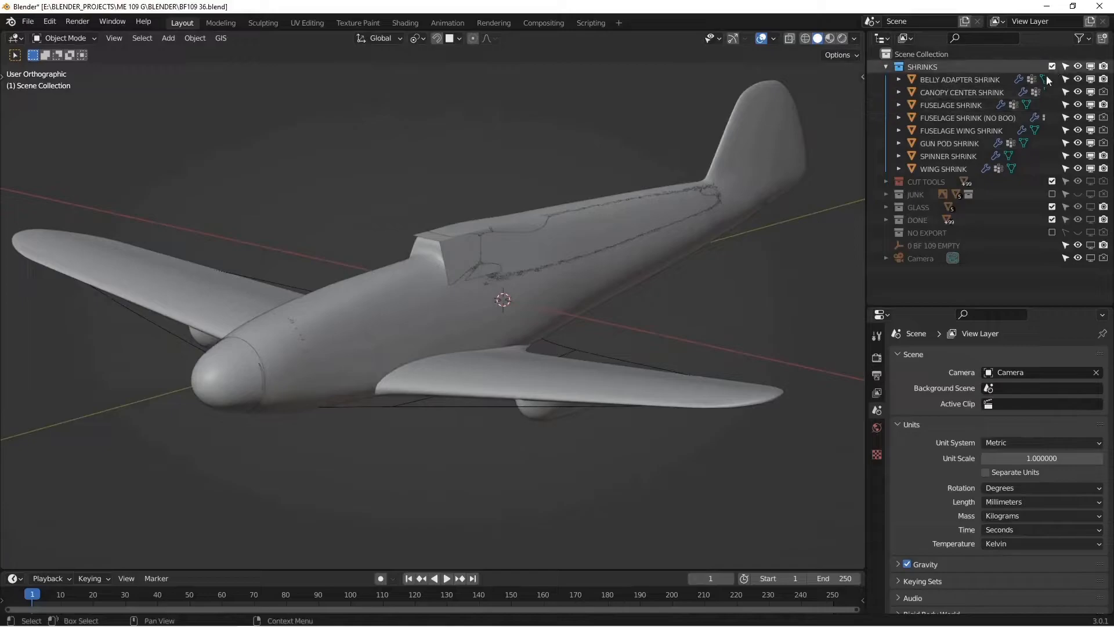
{"action": "left_click", "coordinate": [886, 66]}
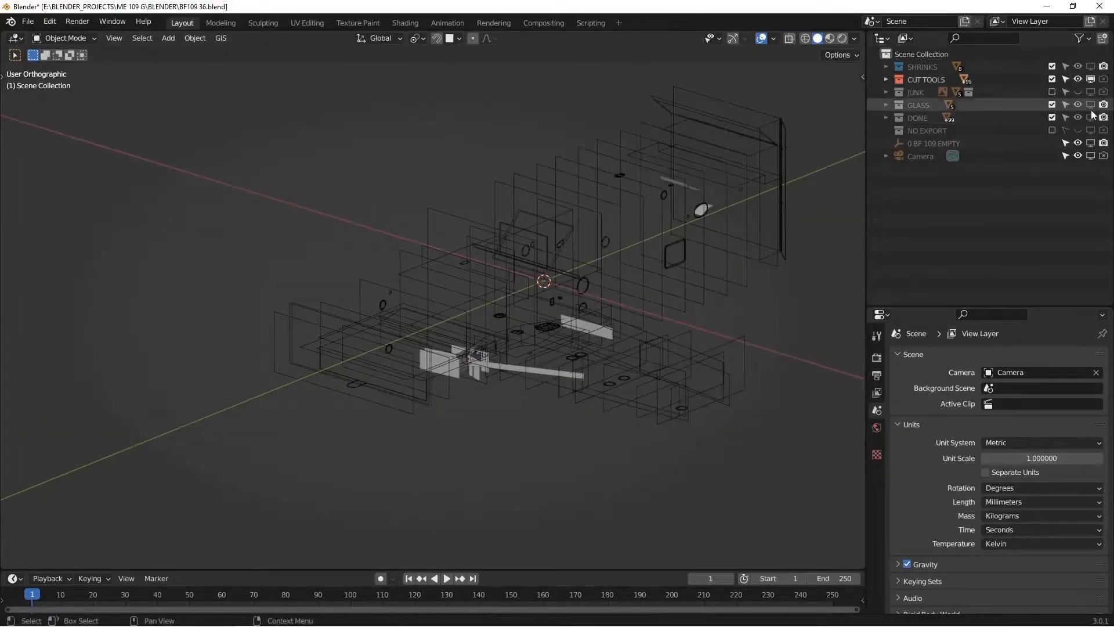
{"action": "left_click", "coordinate": [917, 118]}
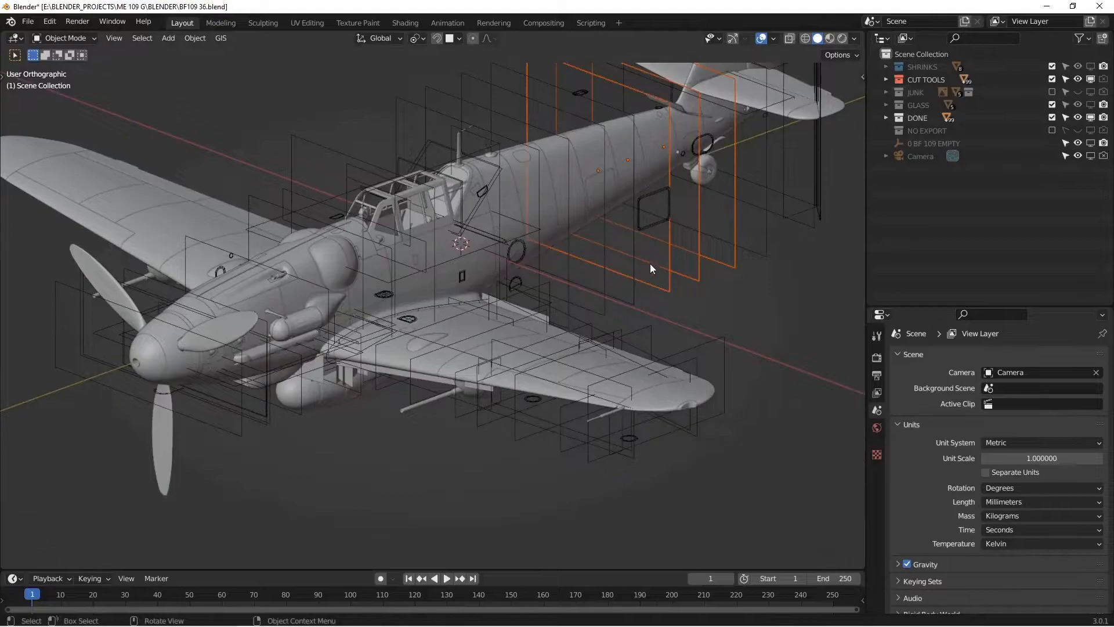
{"action": "right_click", "coordinate": [927, 79]}
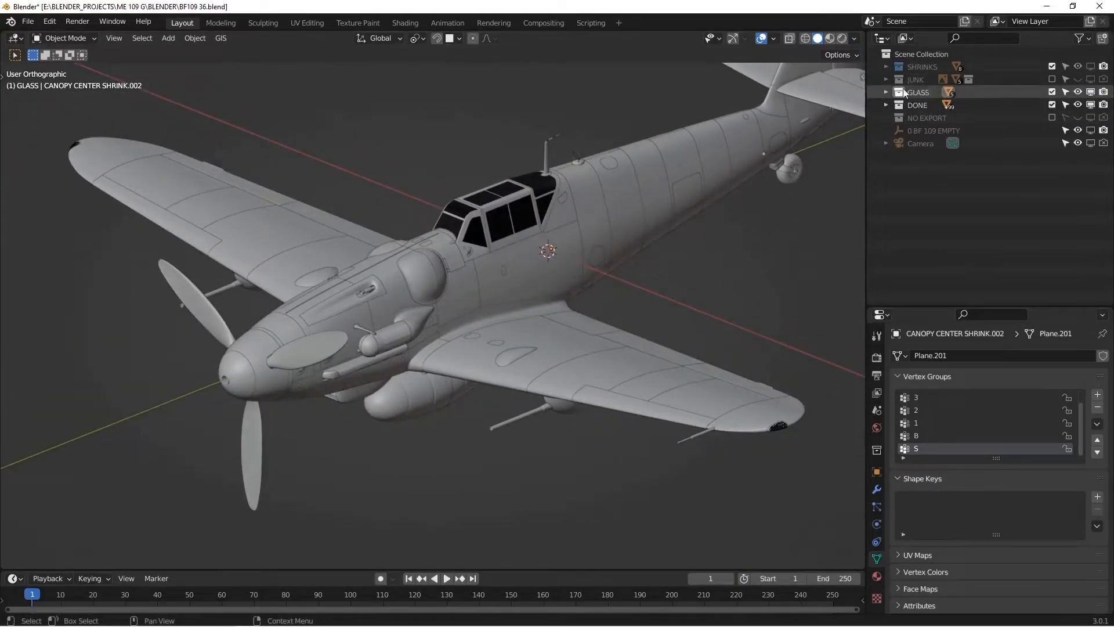
Include the NO EXPORT collection and enable the Face Orientation overlay
{"action": "left_click", "coordinate": [1052, 91]}
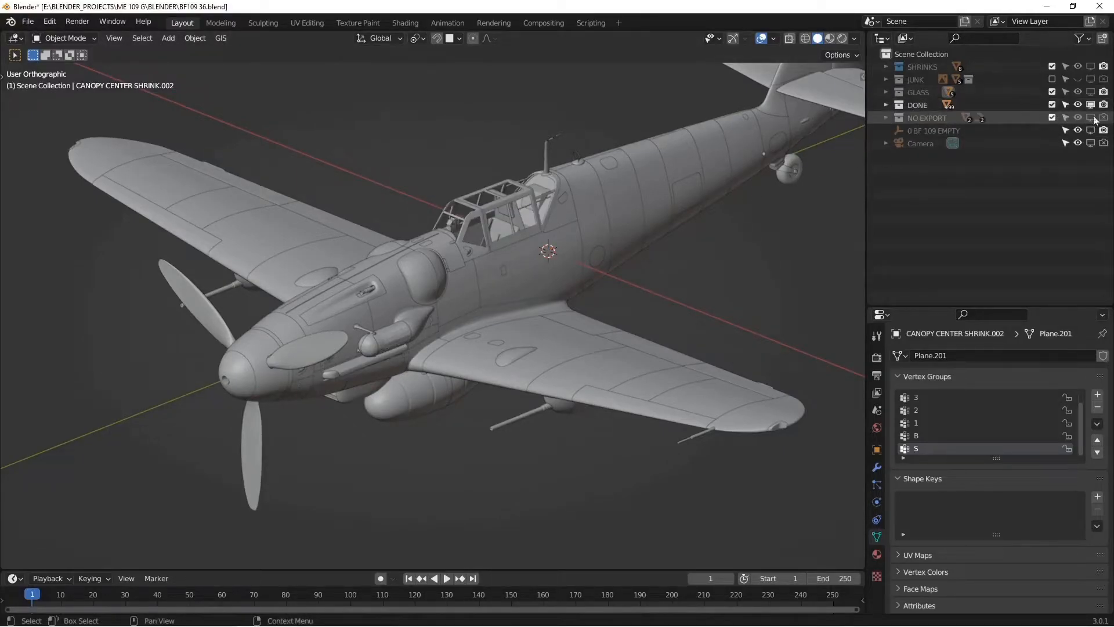
{"action": "left_click", "coordinate": [884, 117]}
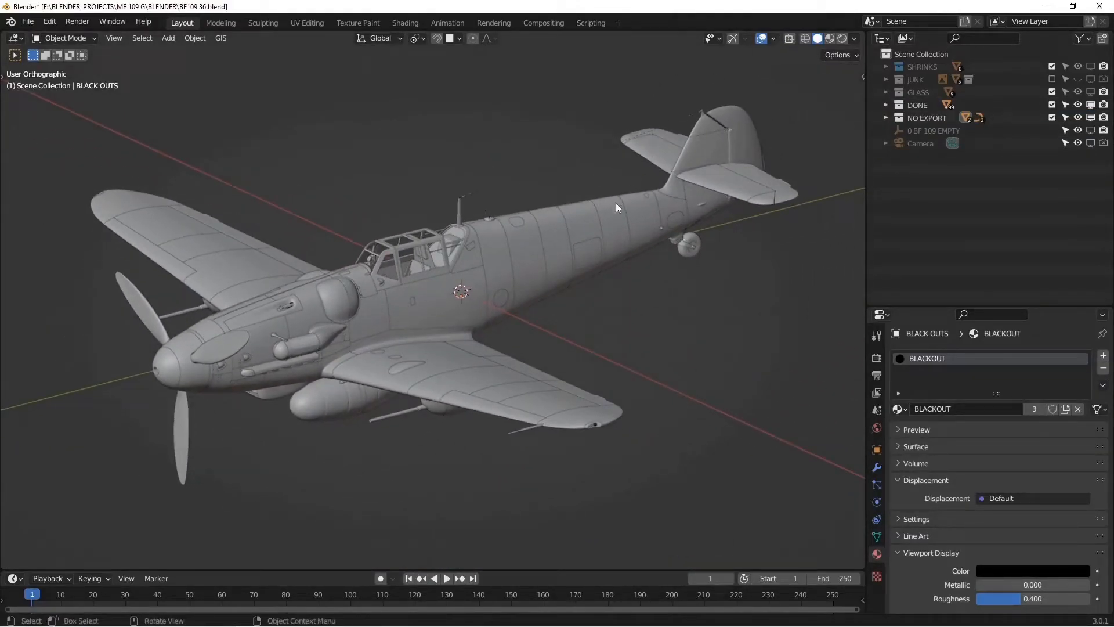
{"action": "left_click", "coordinate": [773, 38]}
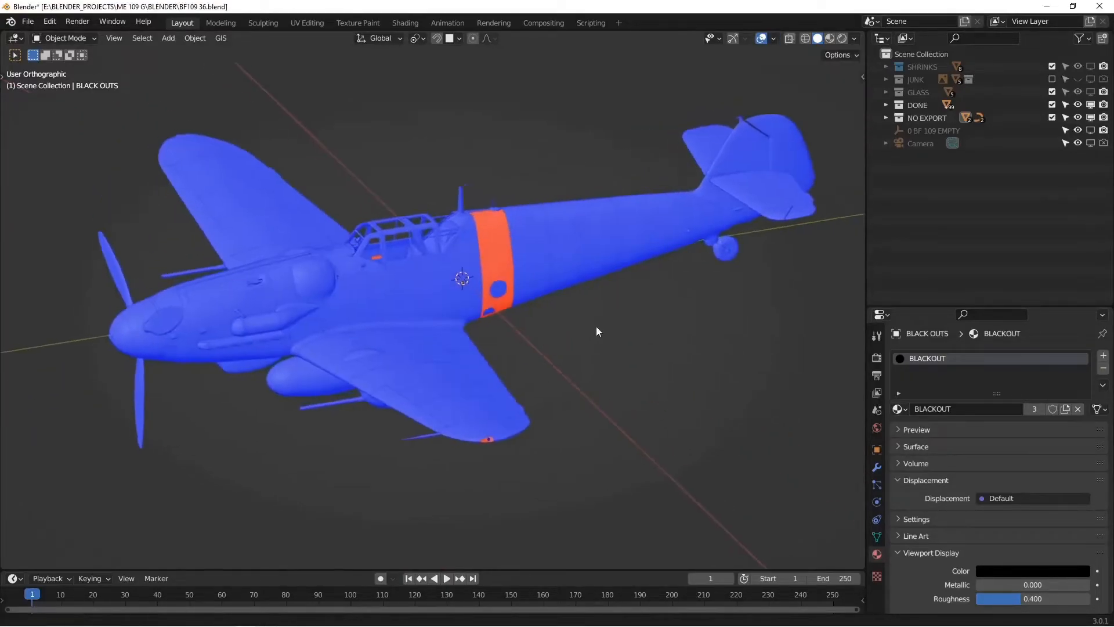
Flip the red fuselage band's normals outward so it shows blue, then save the file
{"action": "left_click", "coordinate": [767, 38]}
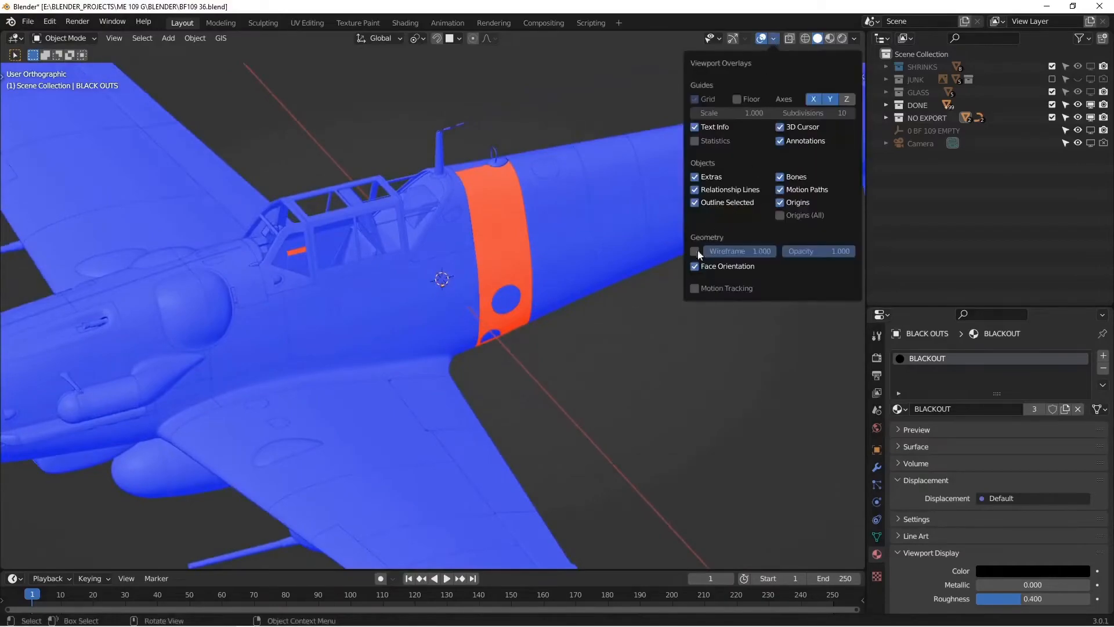
{"action": "left_click", "coordinate": [521, 275]}
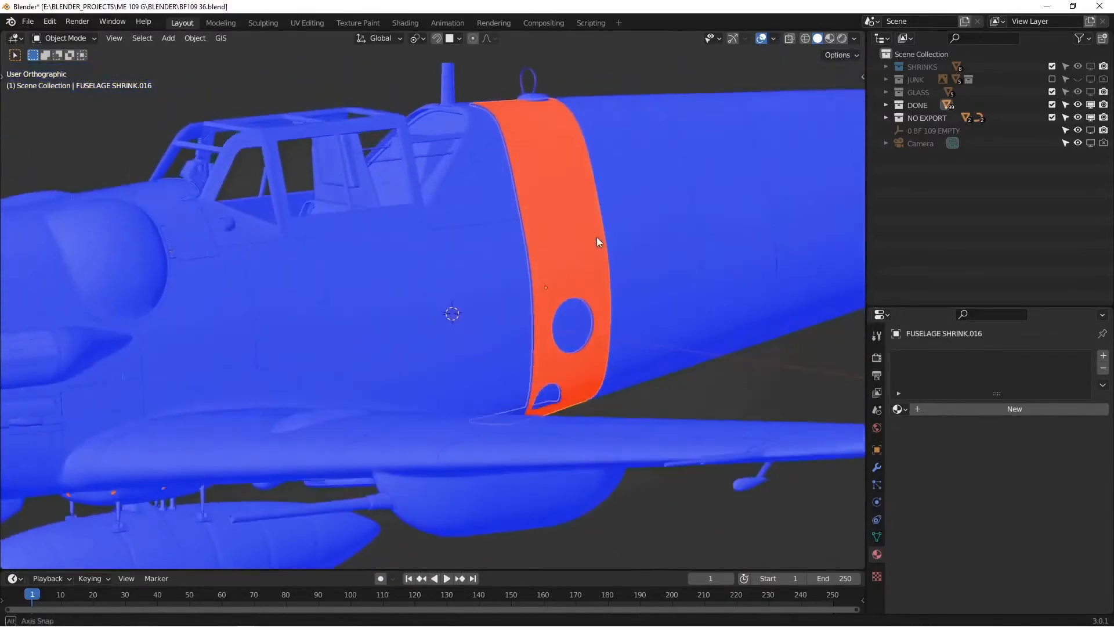
{"action": "key", "text": "Tab"}
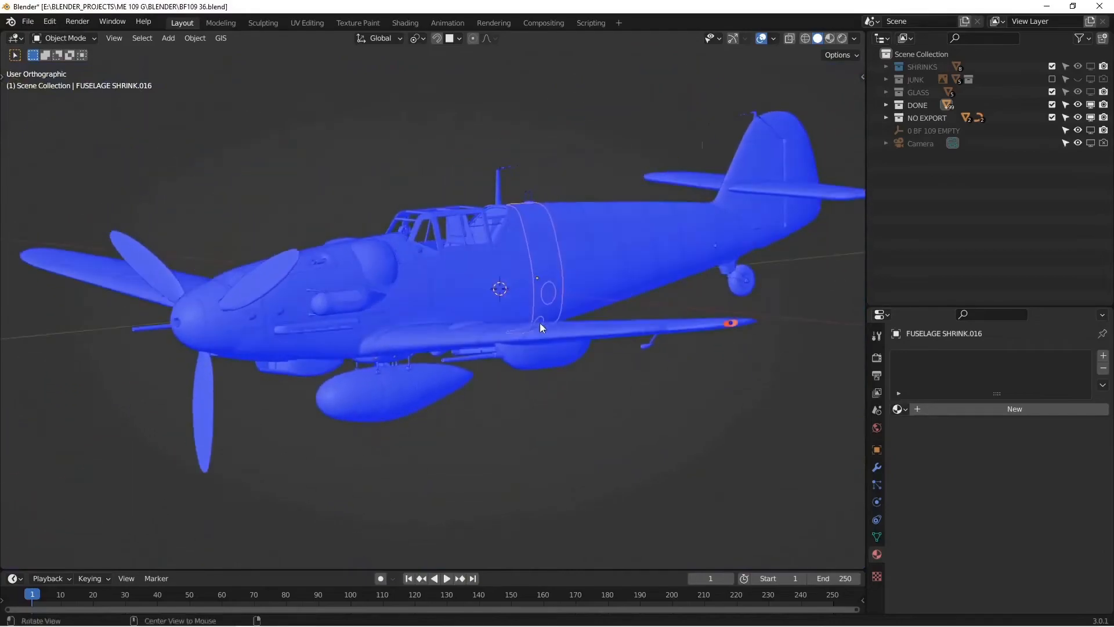
{"action": "scroll", "scroll_direction": "up", "scroll_amount": 3}
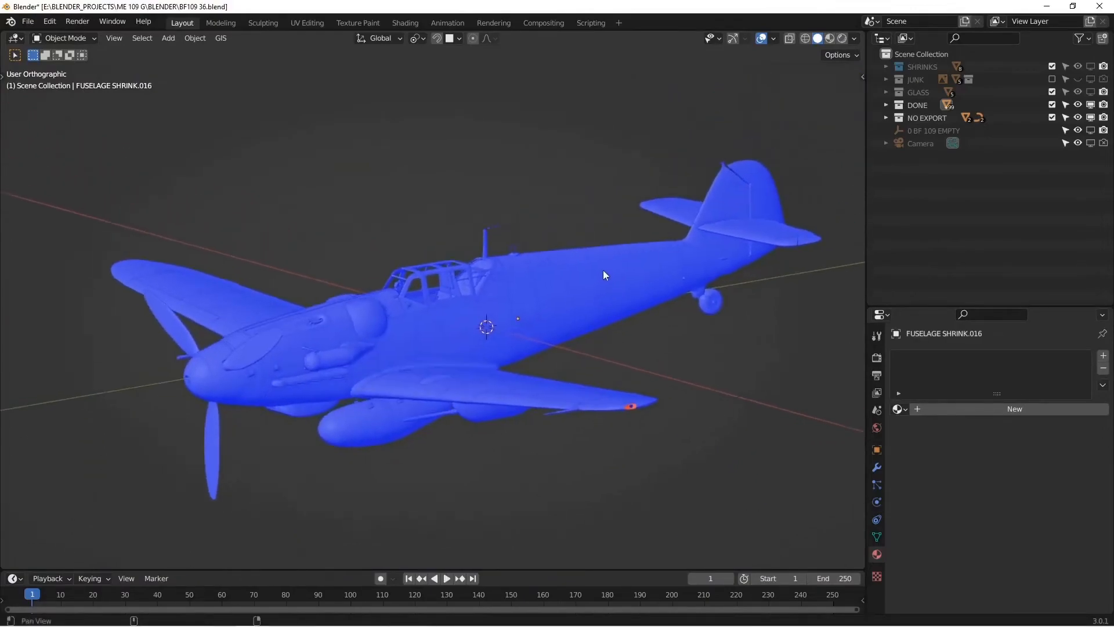
{"action": "left_click", "coordinate": [27, 22]}
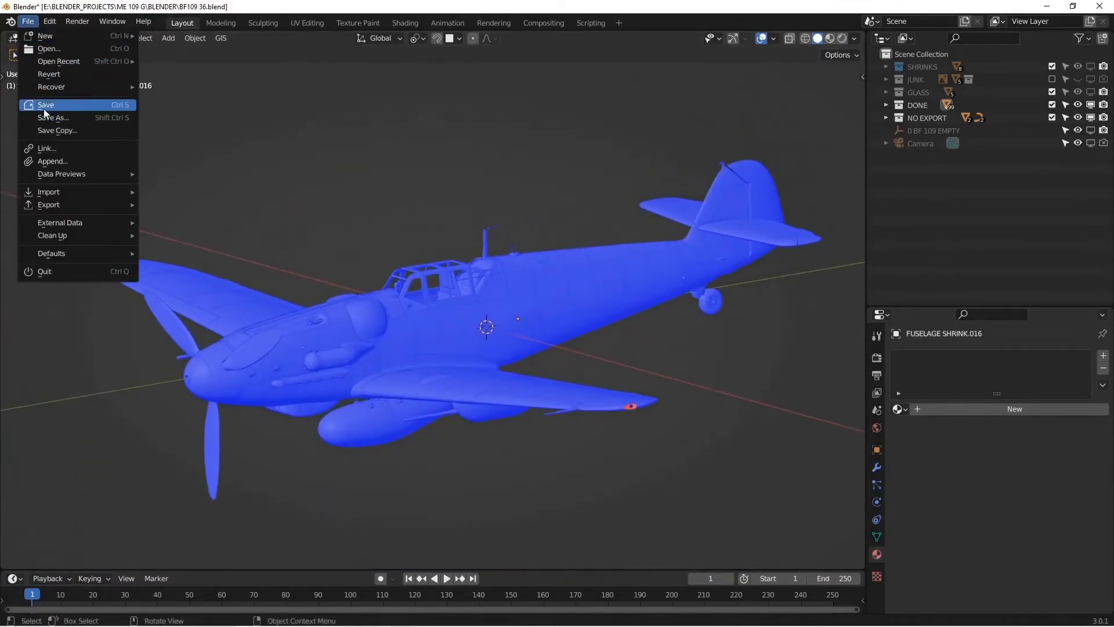
{"action": "left_click", "coordinate": [46, 105]}
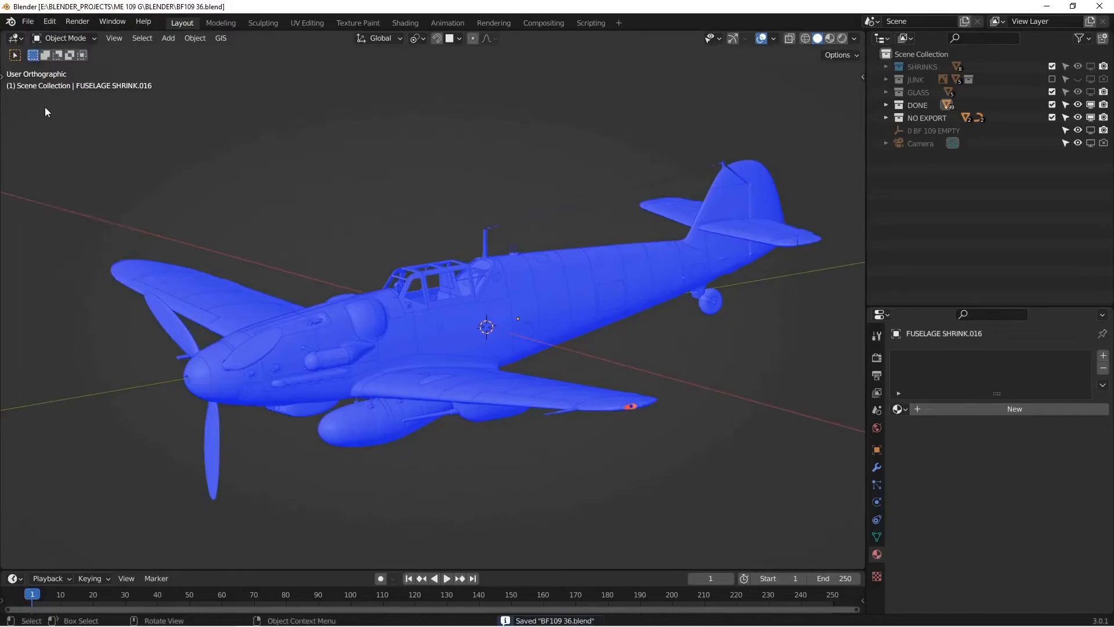